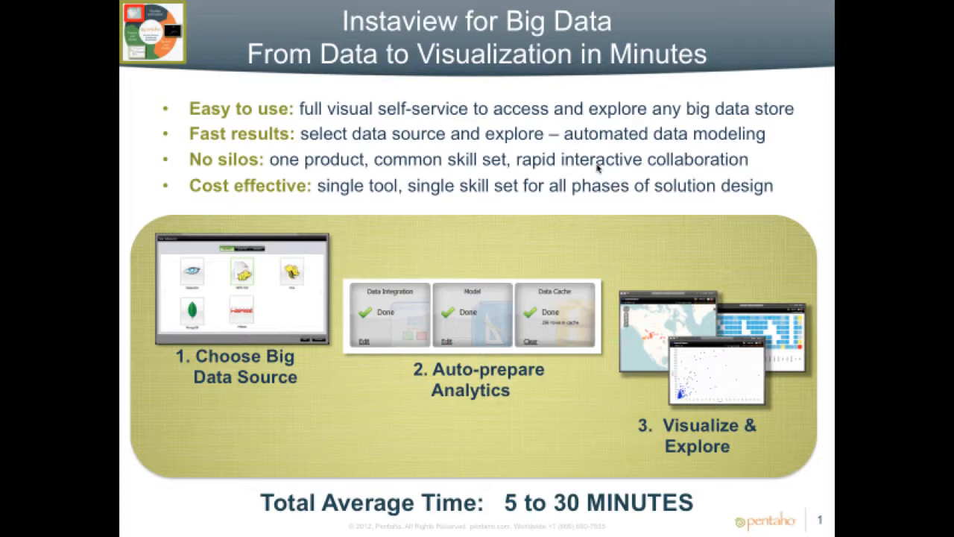
mouse_move(435, 340)
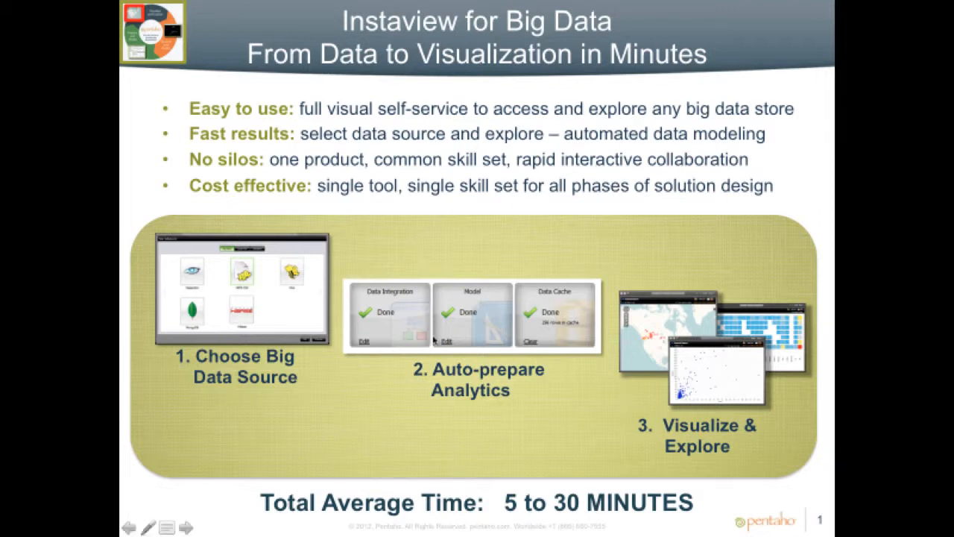
mouse_move(477, 334)
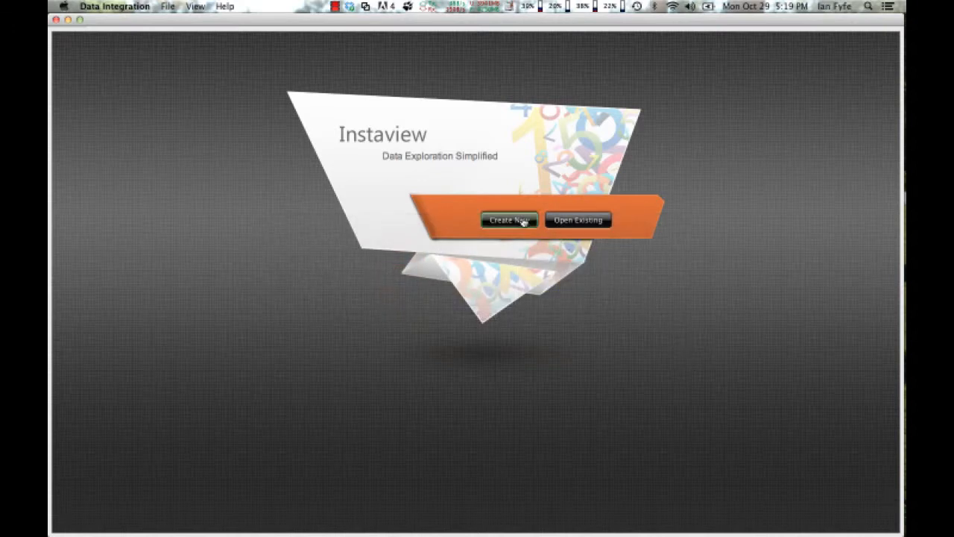
Start a new exploration with HDFS CSV chosen as the data source.
click(509, 219)
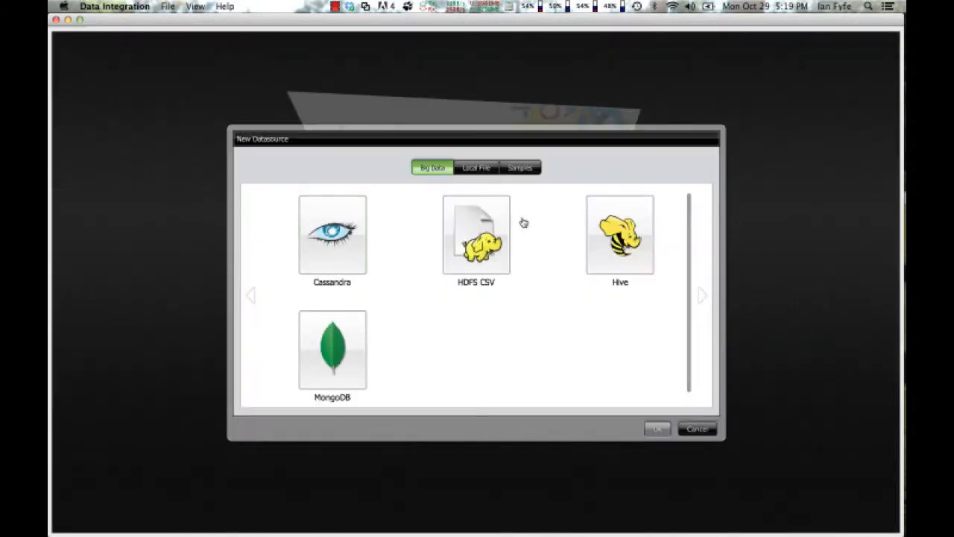
mouse_move(332, 239)
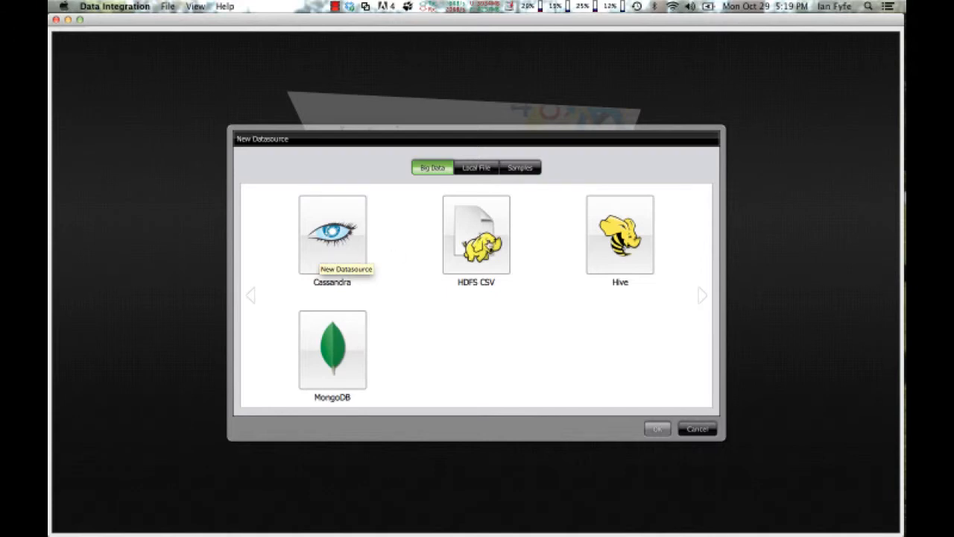
click(476, 234)
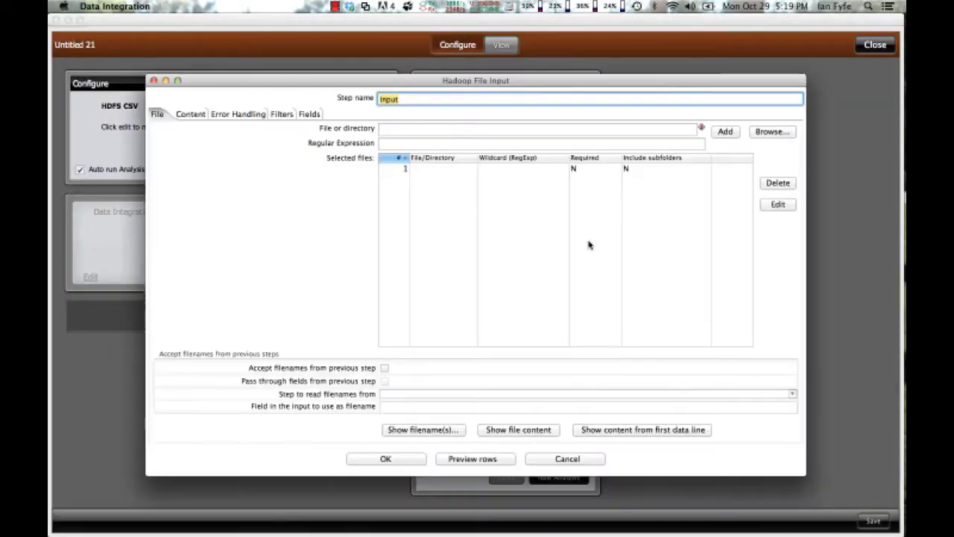
Browse HDFS down to the data/Brands folder to add Ebony.txt.
click(771, 131)
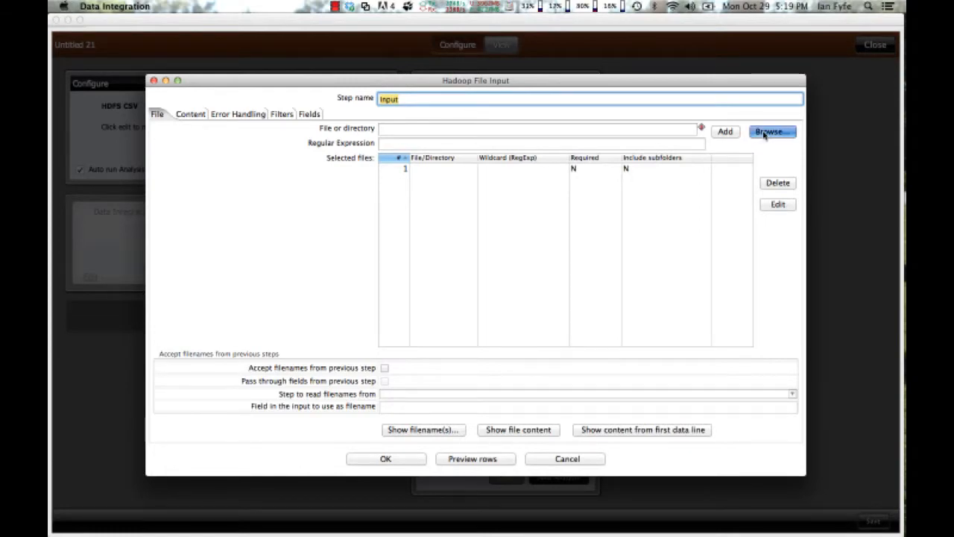
click(772, 131)
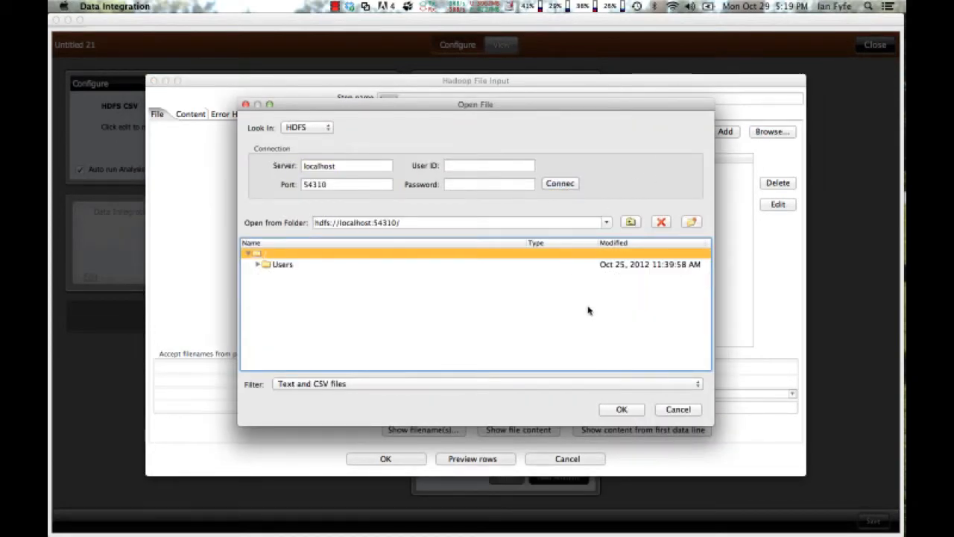
double_click(282, 264)
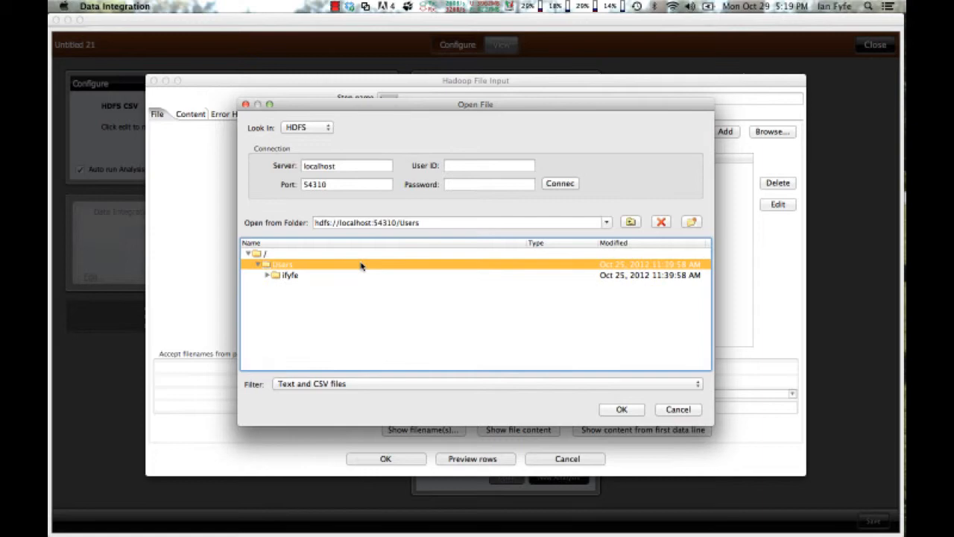
mouse_move(333, 266)
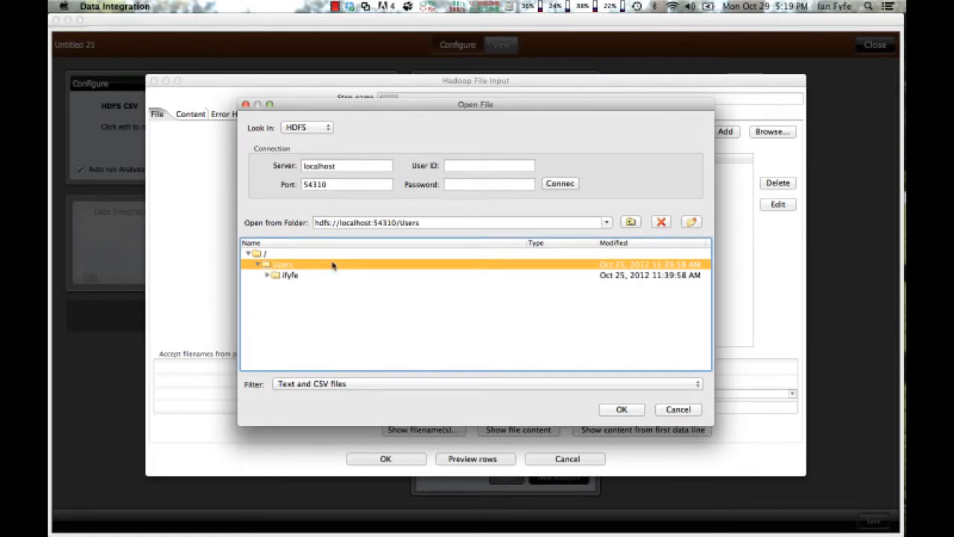
click(266, 275)
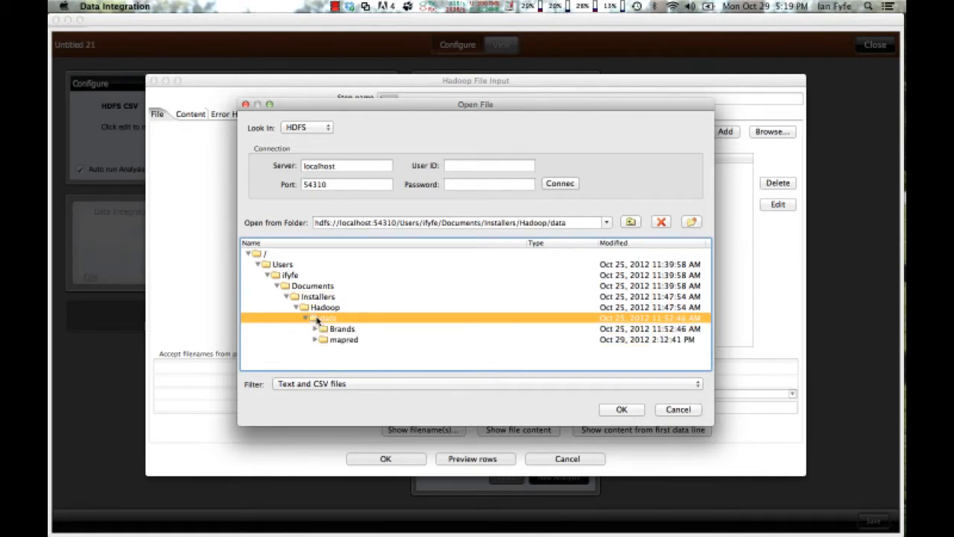
double_click(342, 328)
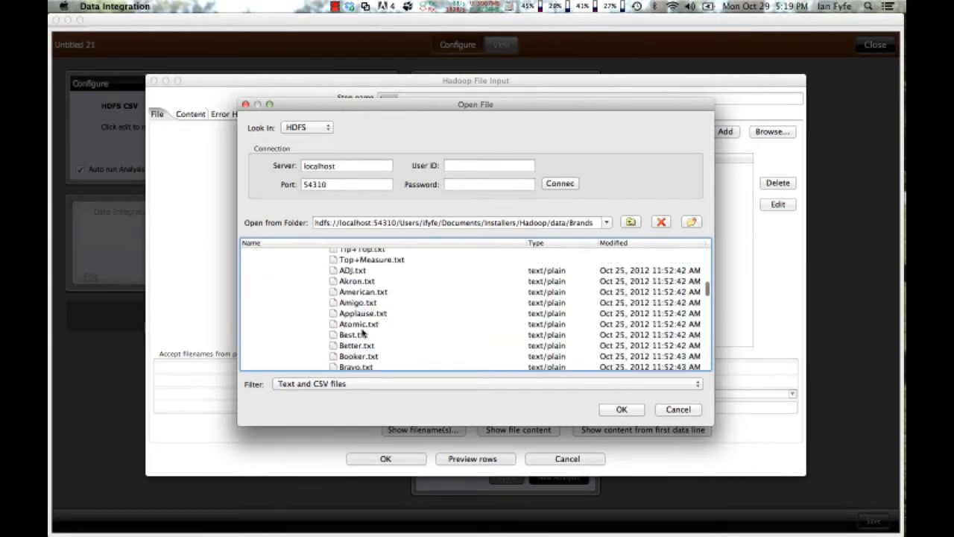
scroll(down, 3)
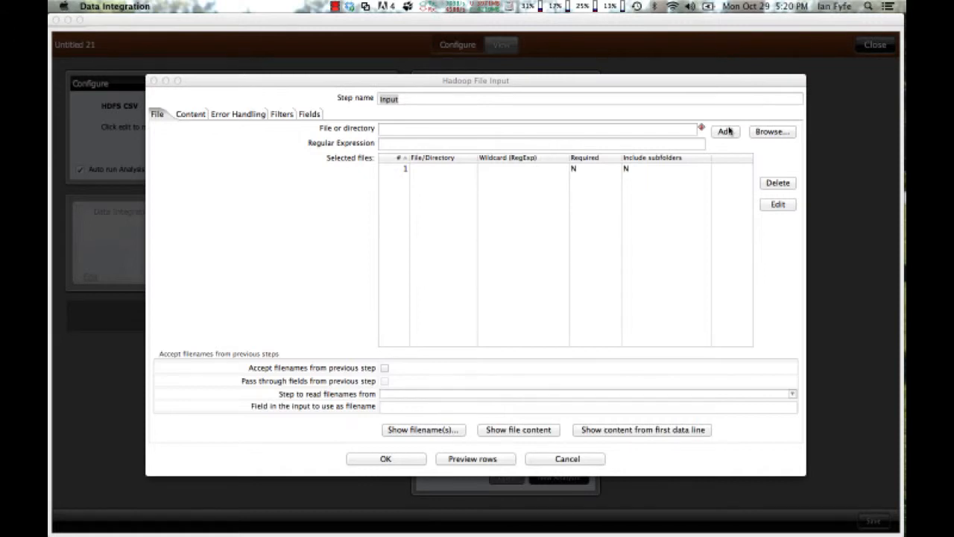
mouse_move(697, 213)
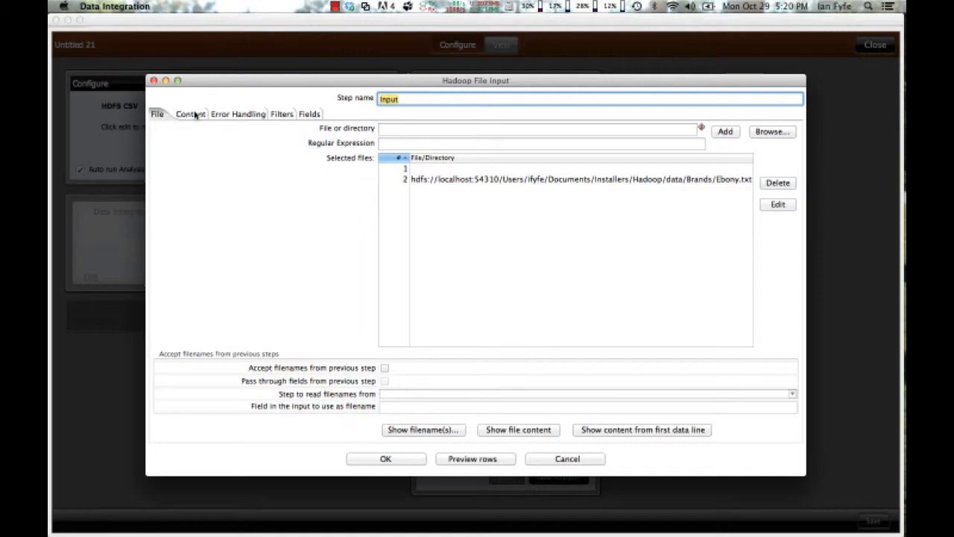
Mark the file as having a header line on the Content settings.
click(189, 114)
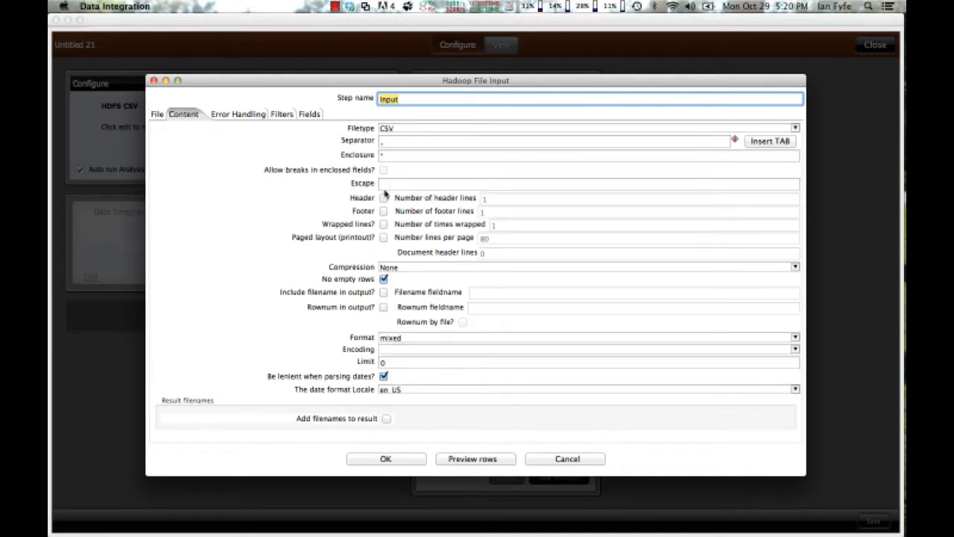
click(384, 198)
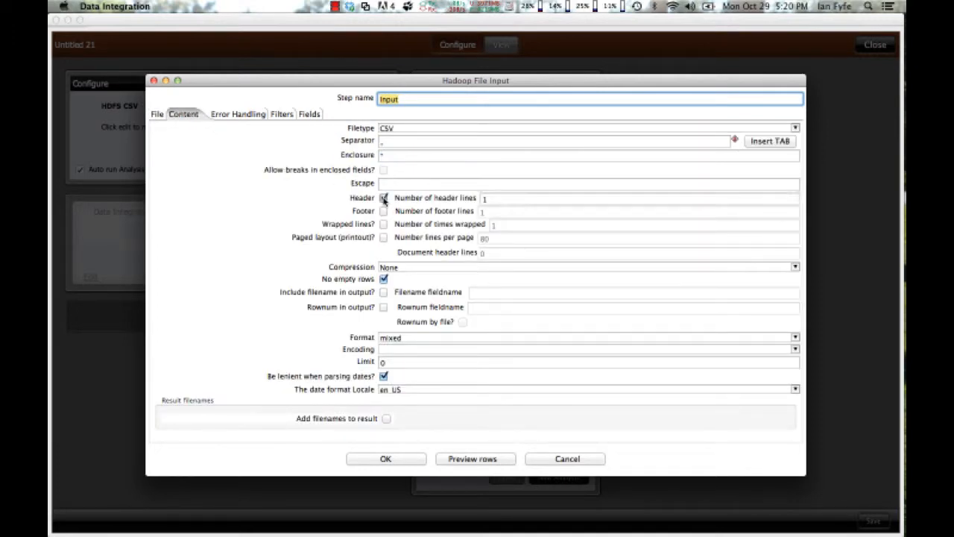
click(383, 197)
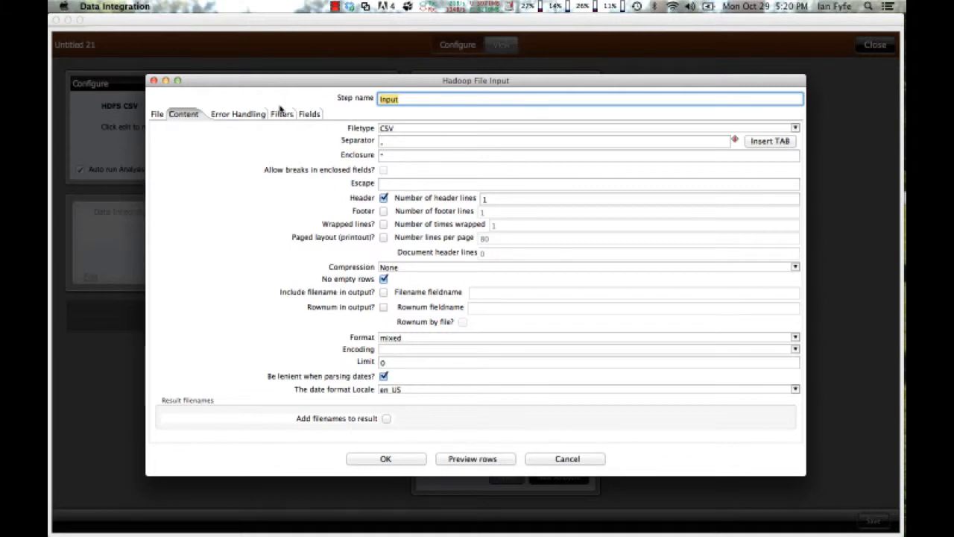
click(301, 113)
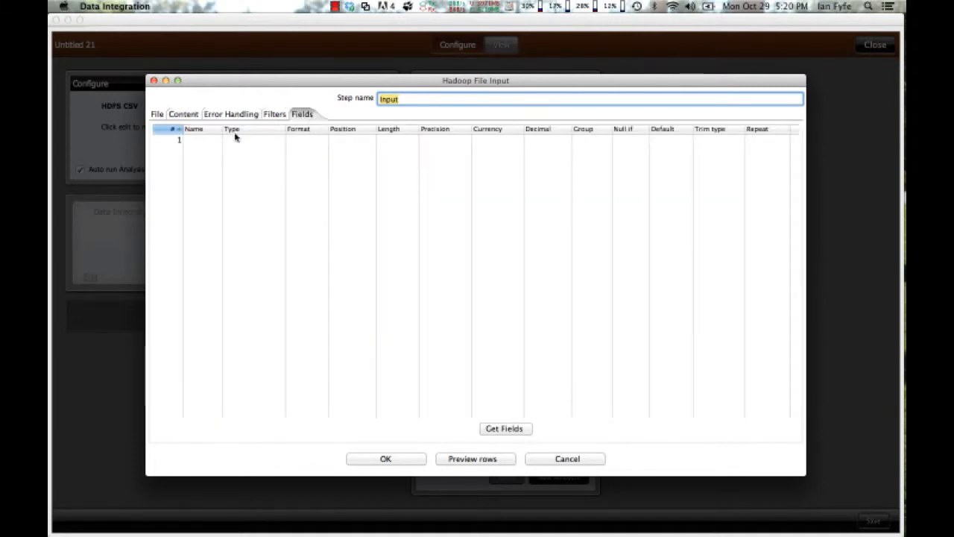
Detect the 21 fields from a 100-line sample and accept the input settings.
click(505, 428)
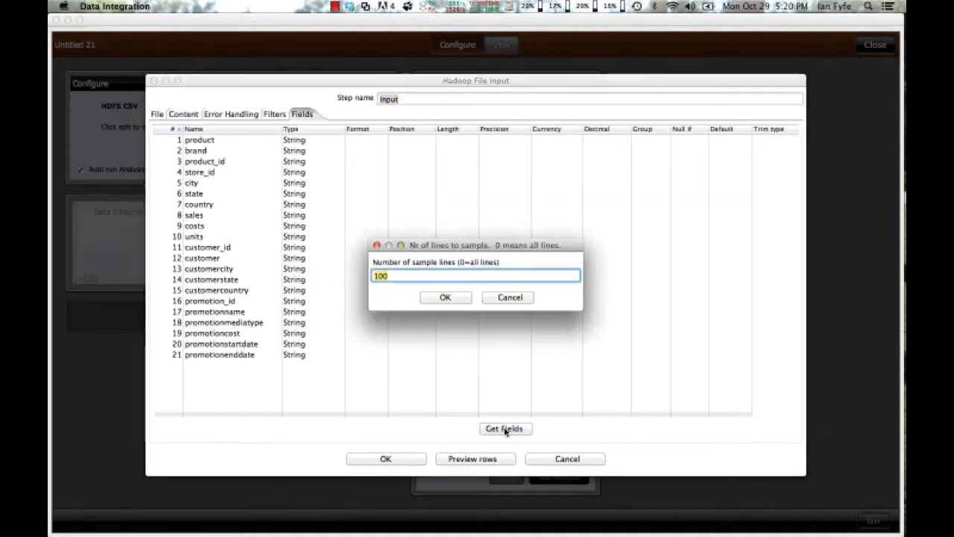
click(445, 296)
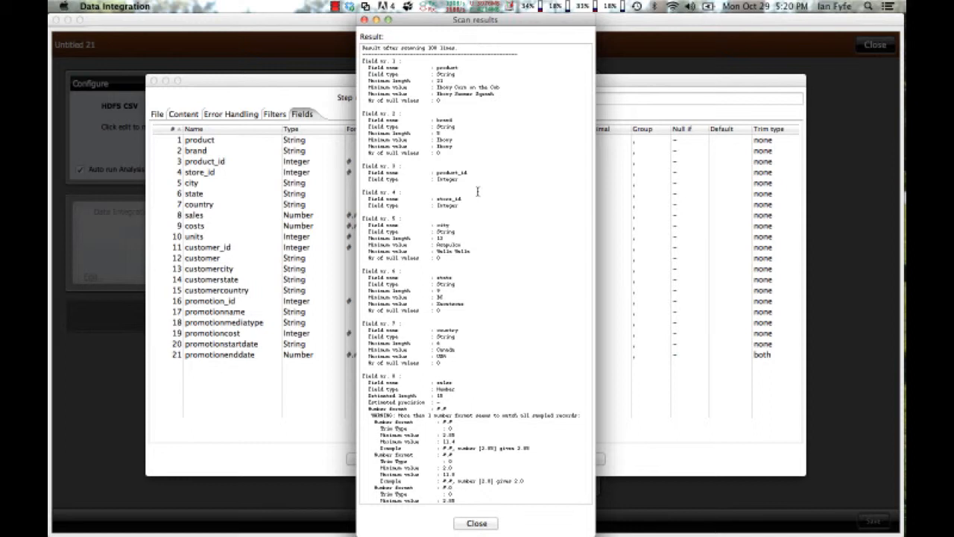
click(476, 523)
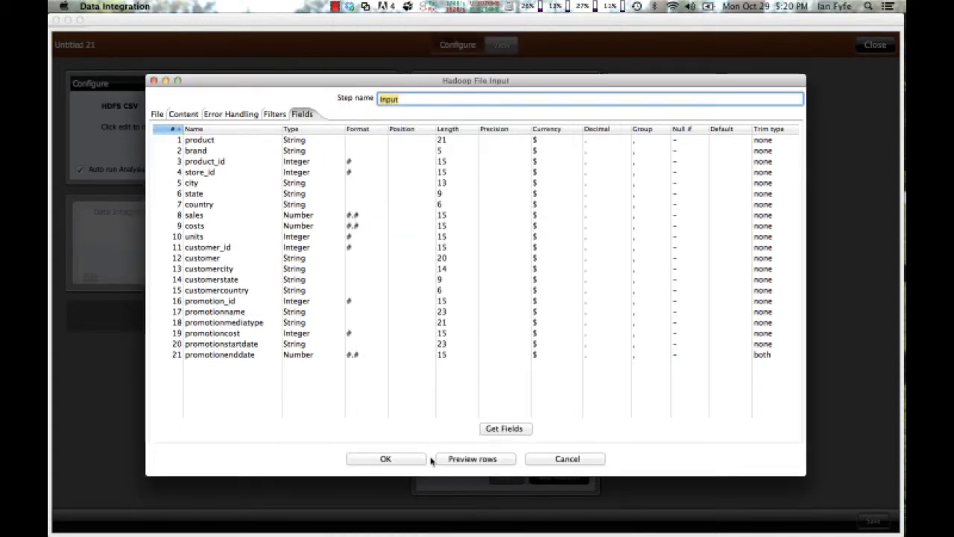
click(386, 459)
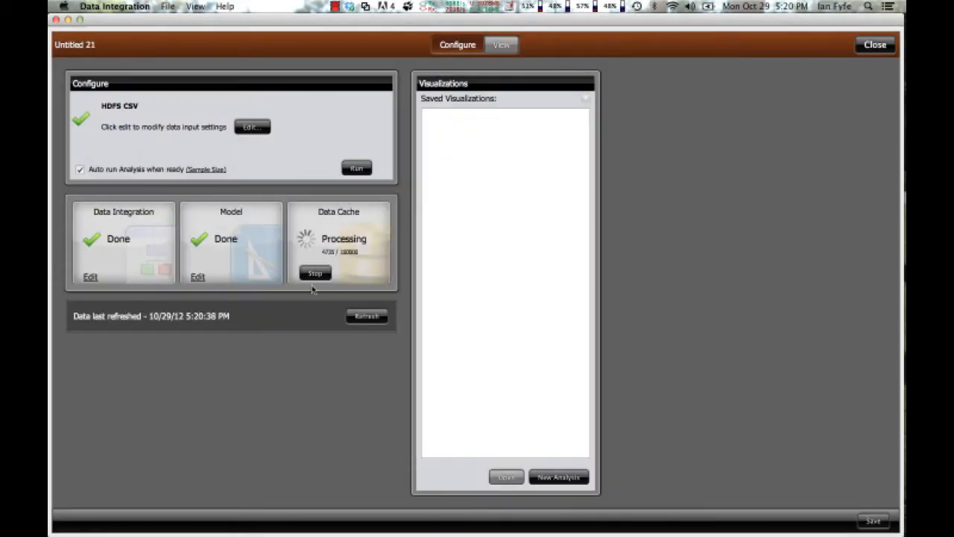
Start a New Analysis on the prepared data from the Visualizations panel.
click(501, 45)
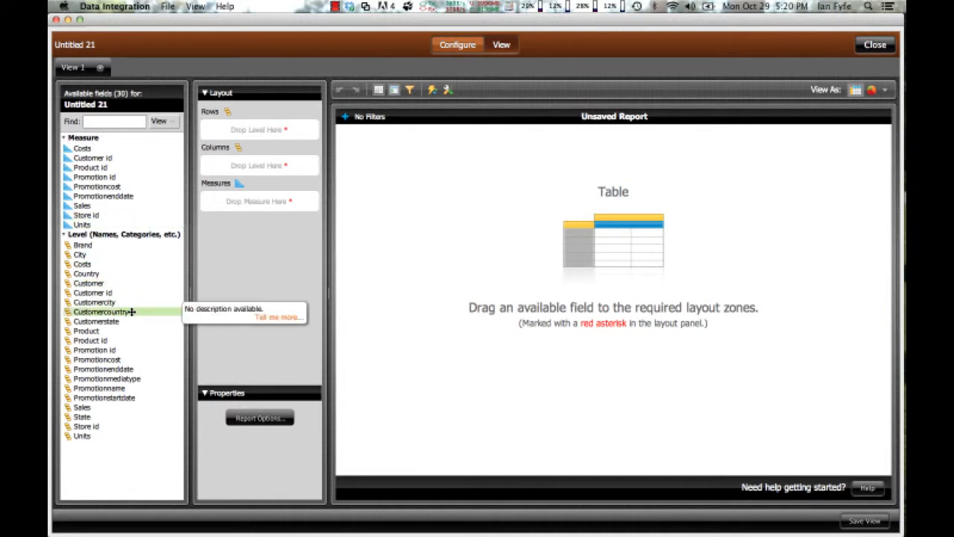
mouse_move(86, 330)
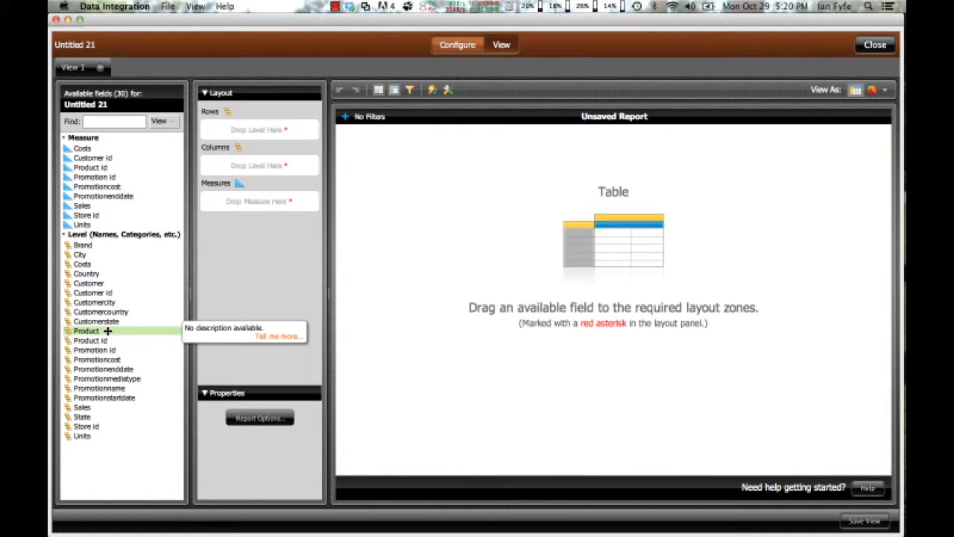
Place Product on rows and view Units versus Sales as a Scatter chart.
drag(86, 330, 259, 128)
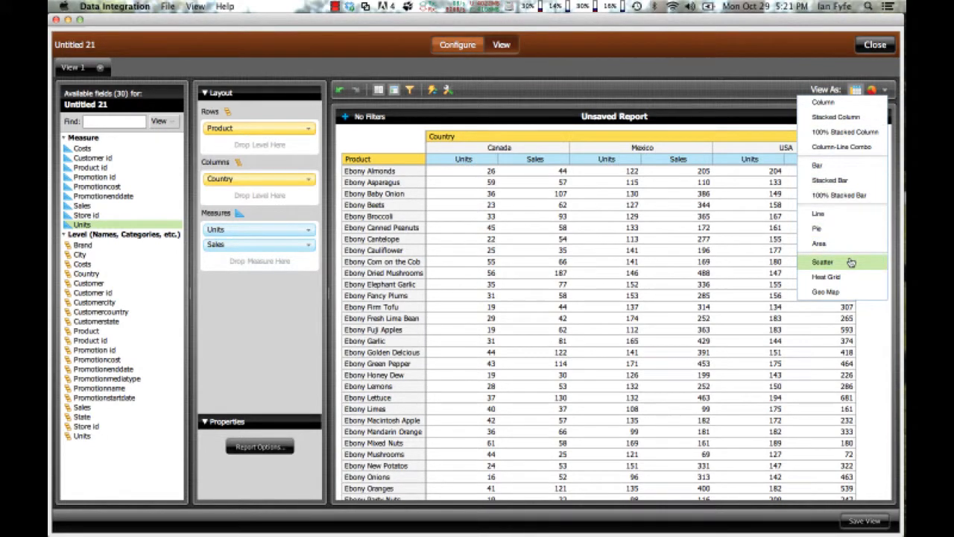
click(822, 262)
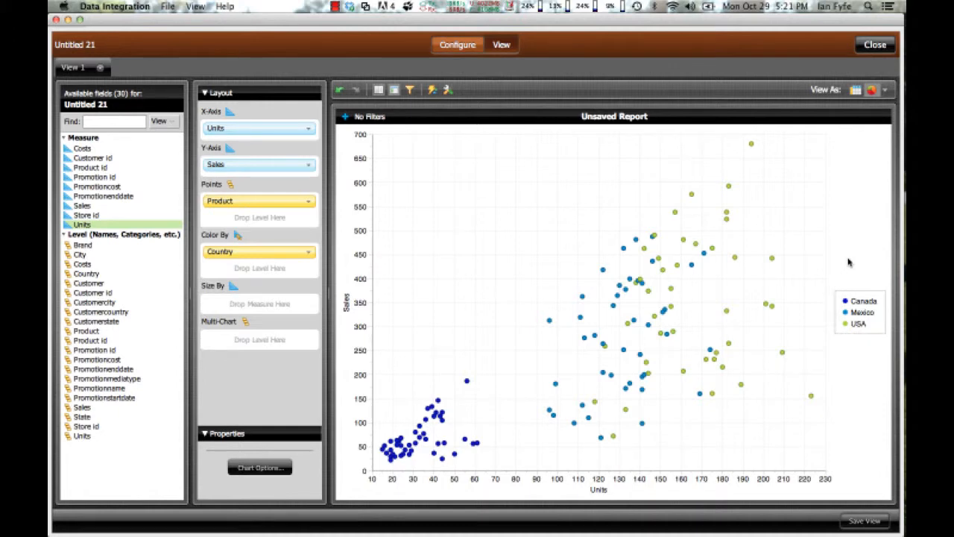
mouse_move(402, 409)
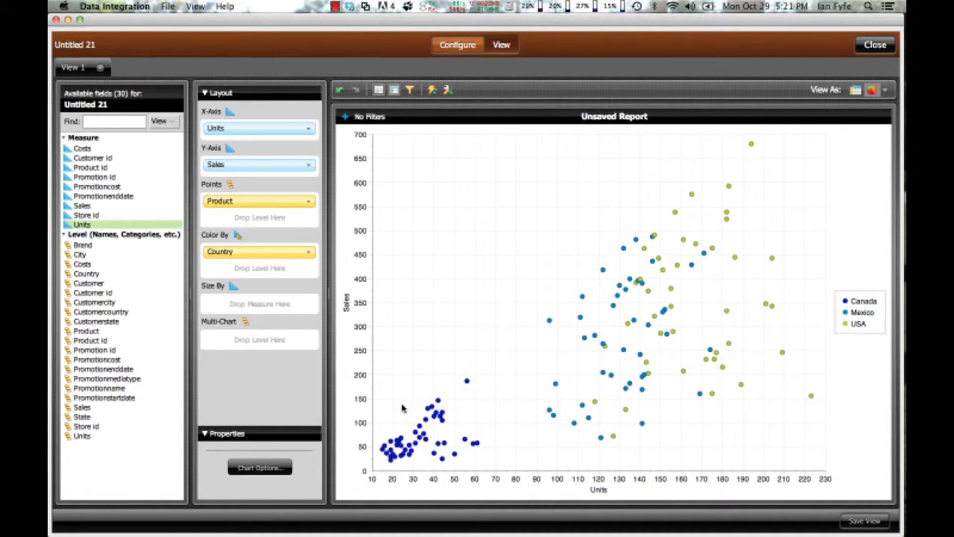
mouse_move(347, 289)
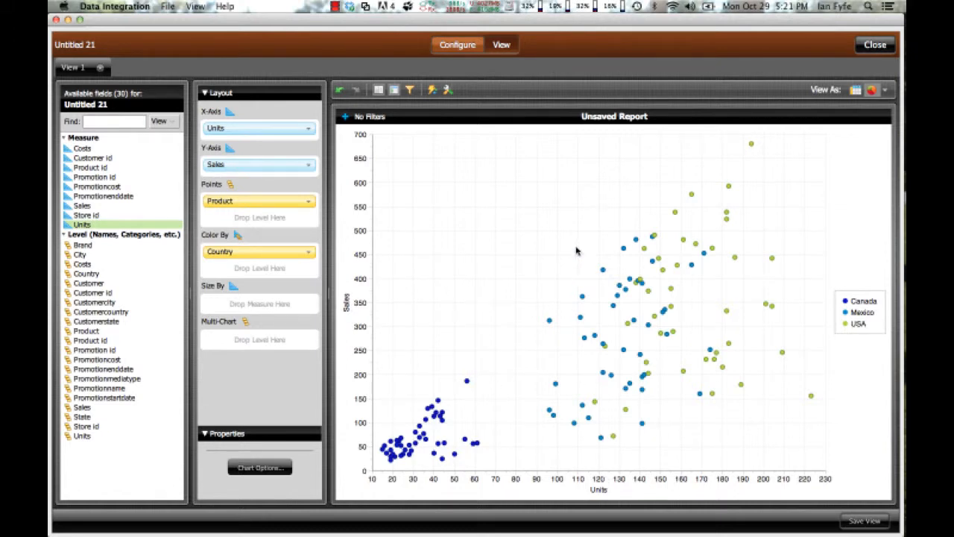
mouse_move(714, 173)
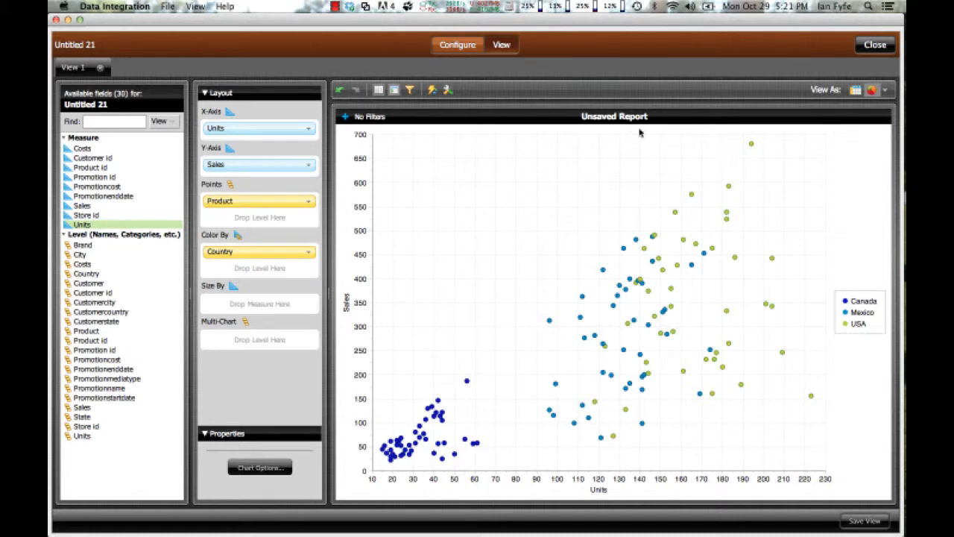
mouse_move(519, 123)
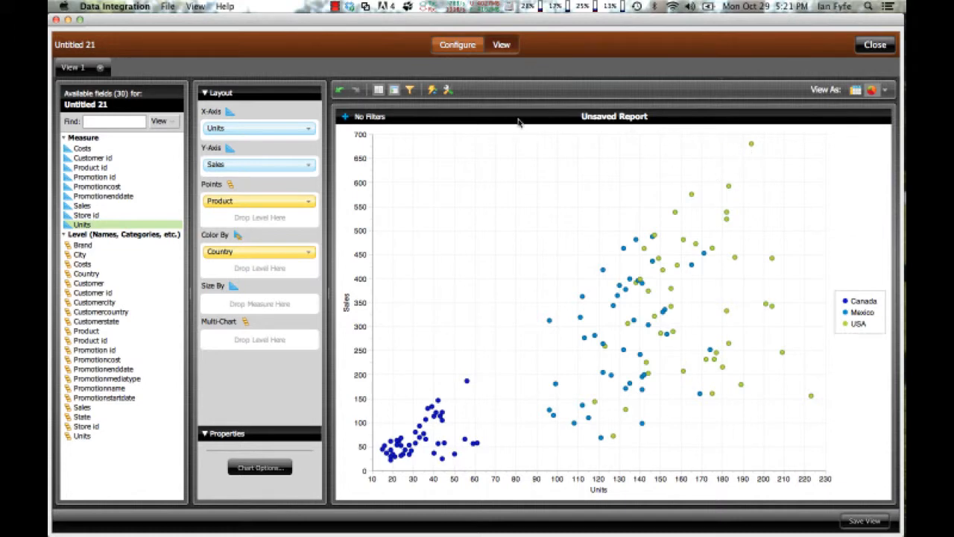
mouse_move(646, 143)
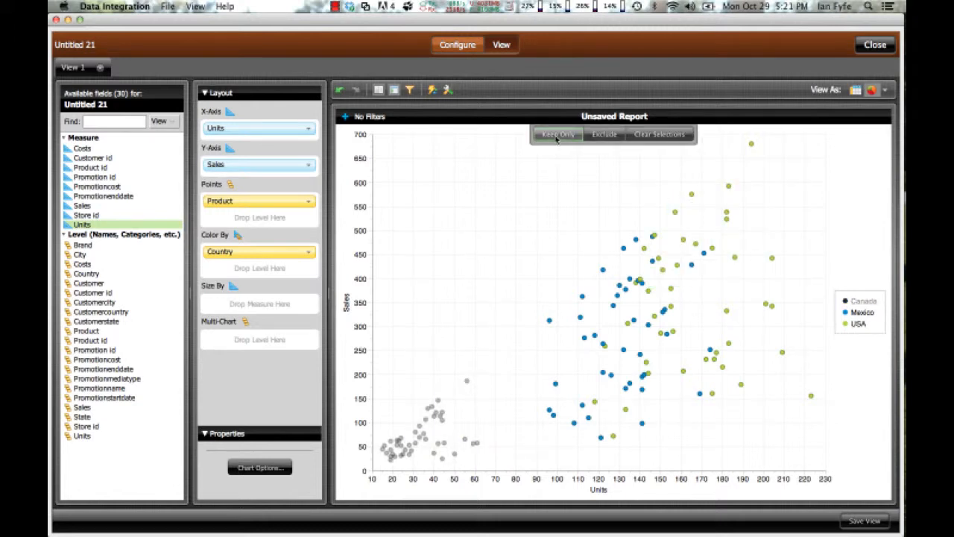
Keep only the Mexico and USA points and size bubbles by Costs.
click(556, 134)
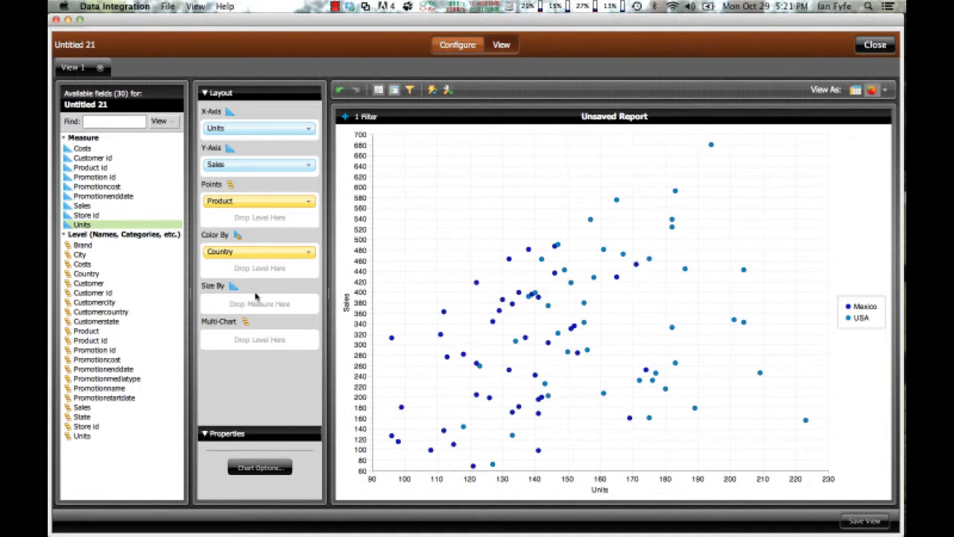
click(100, 311)
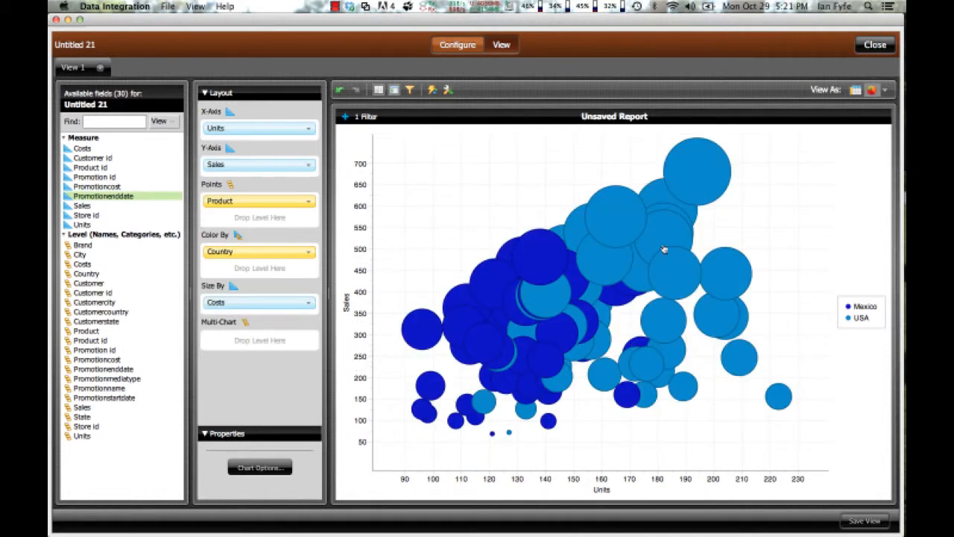
mouse_move(699, 175)
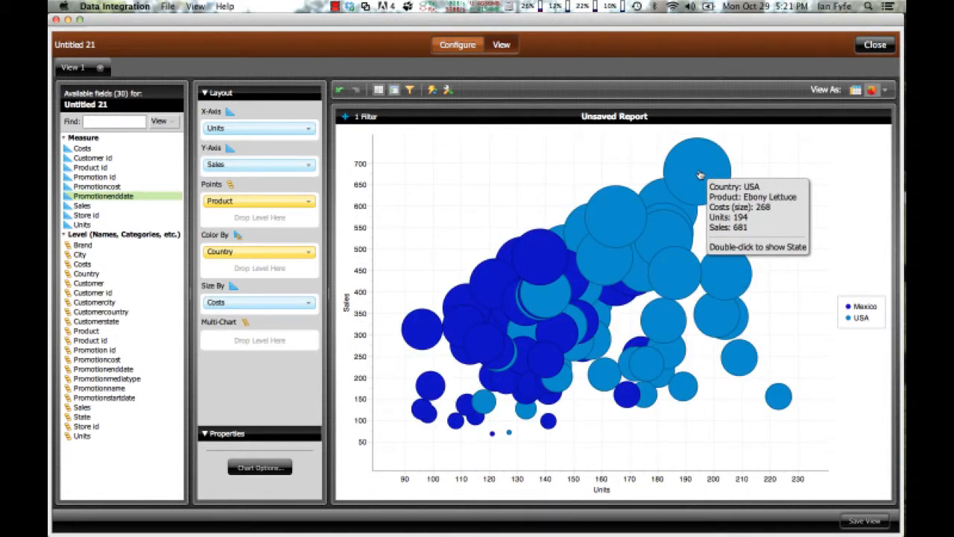
mouse_move(743, 177)
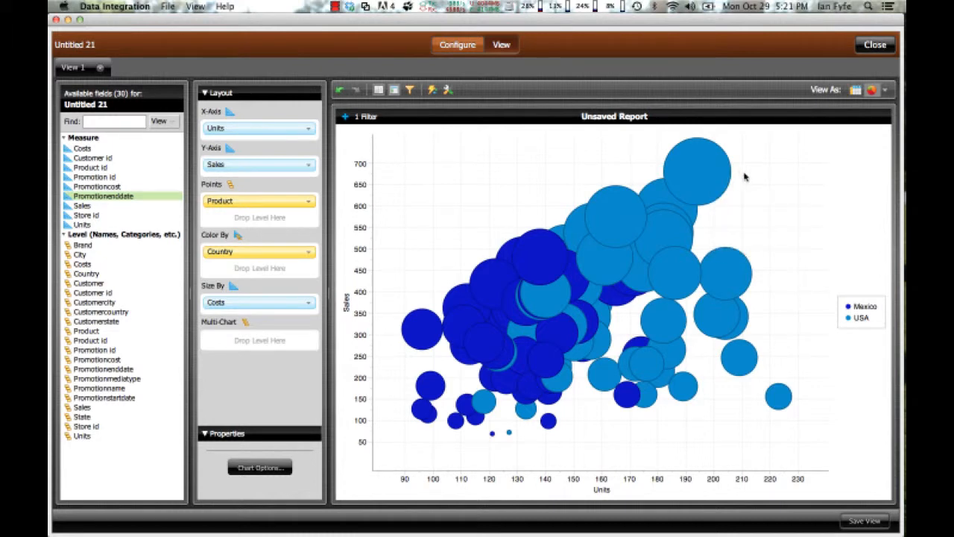
mouse_move(614, 216)
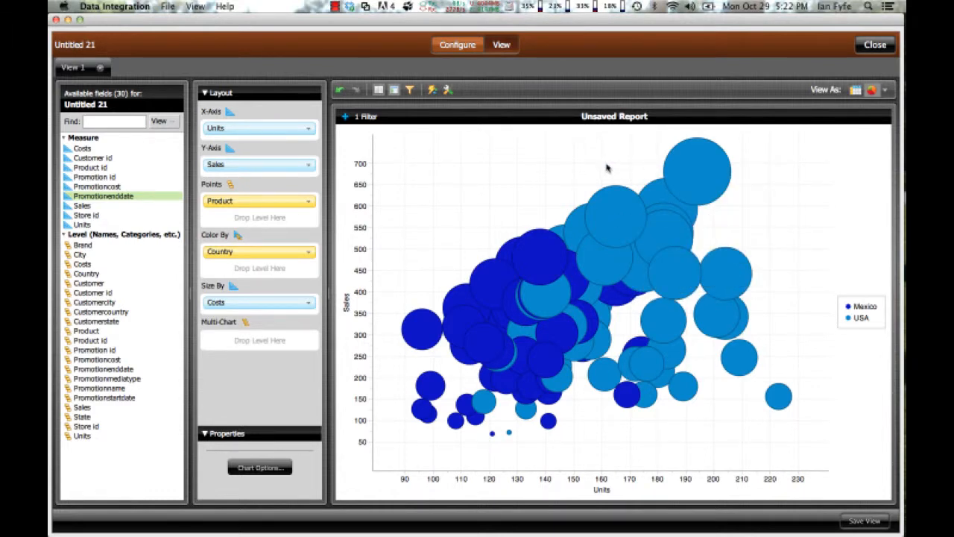
Drop State into the Multi-Chart zone to get panels like CA, DF and OR.
click(103, 398)
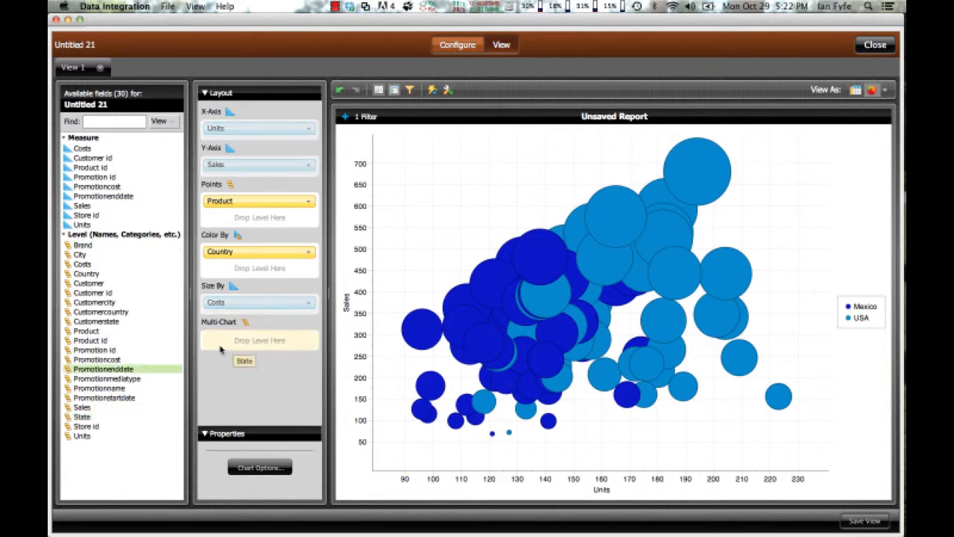
drag(244, 361, 260, 340)
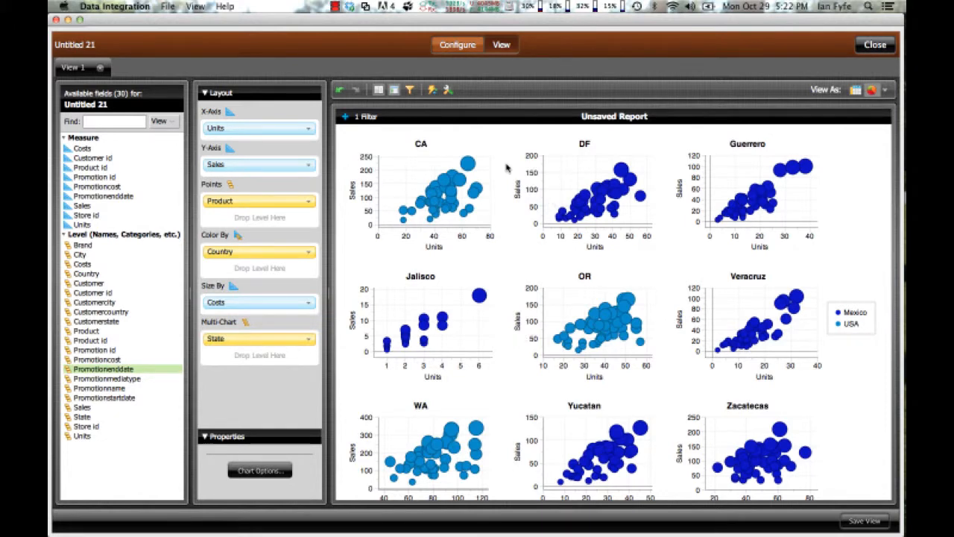
mouse_move(468, 164)
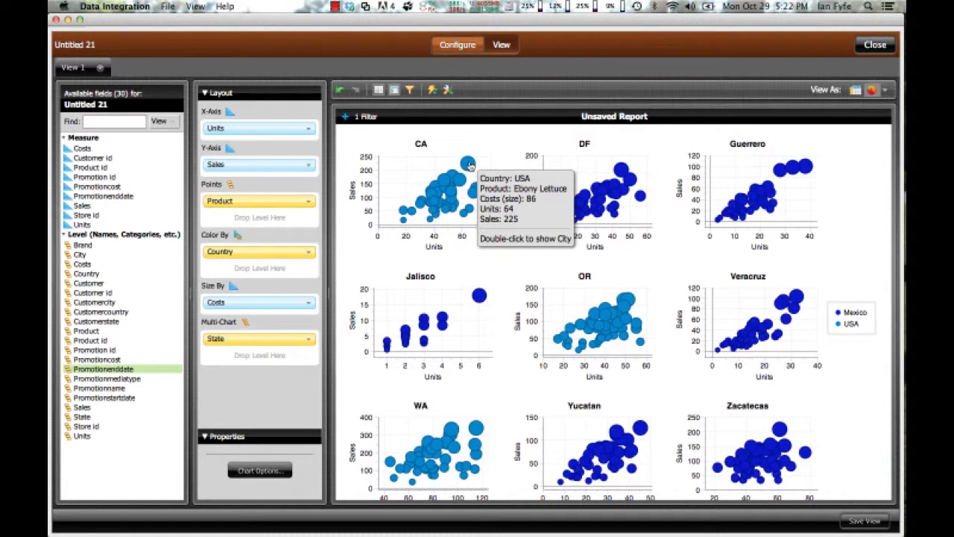
mouse_move(491, 246)
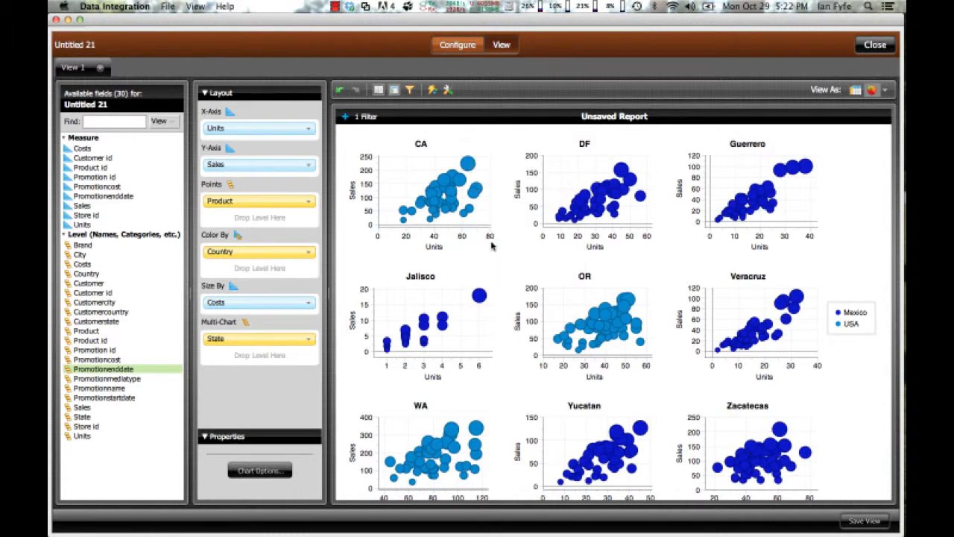
mouse_move(479, 432)
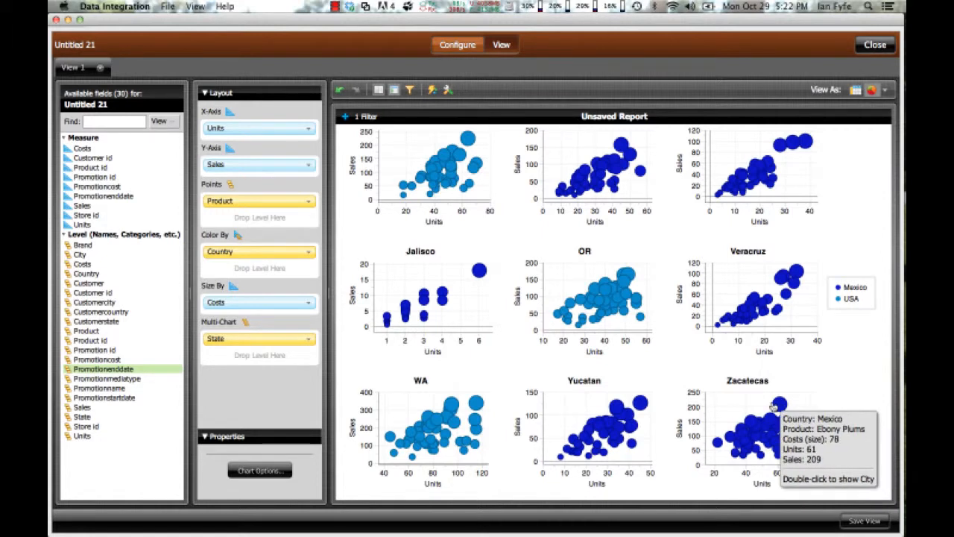
mouse_move(447, 118)
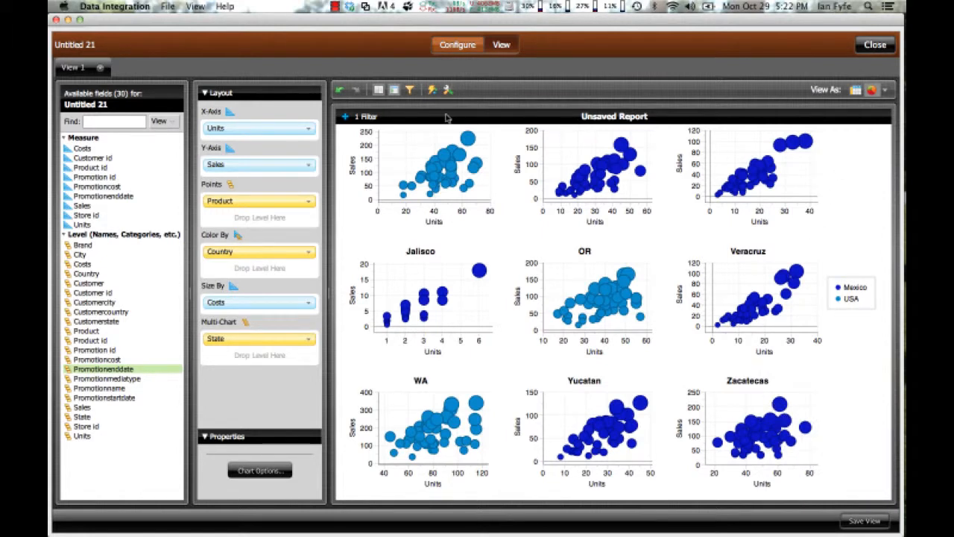
mouse_move(634, 124)
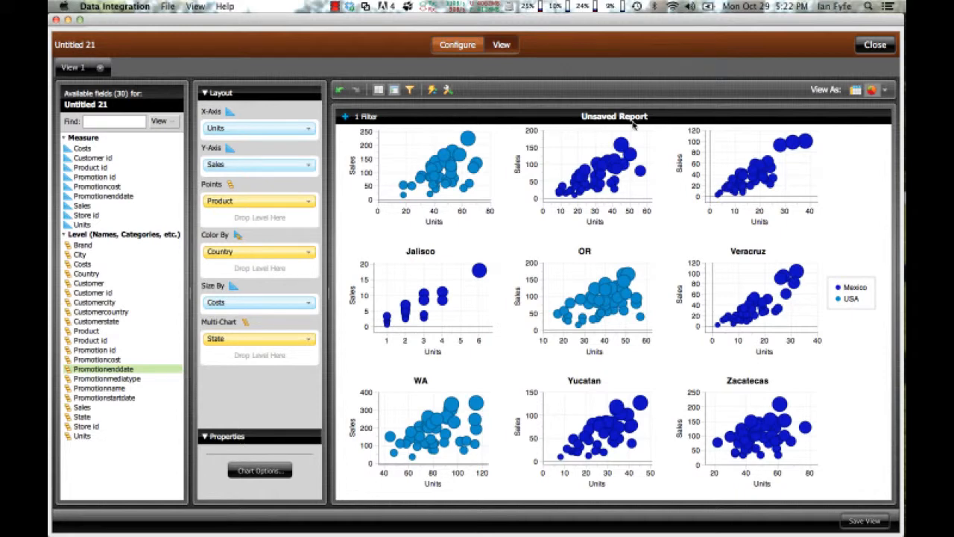
mouse_move(457, 44)
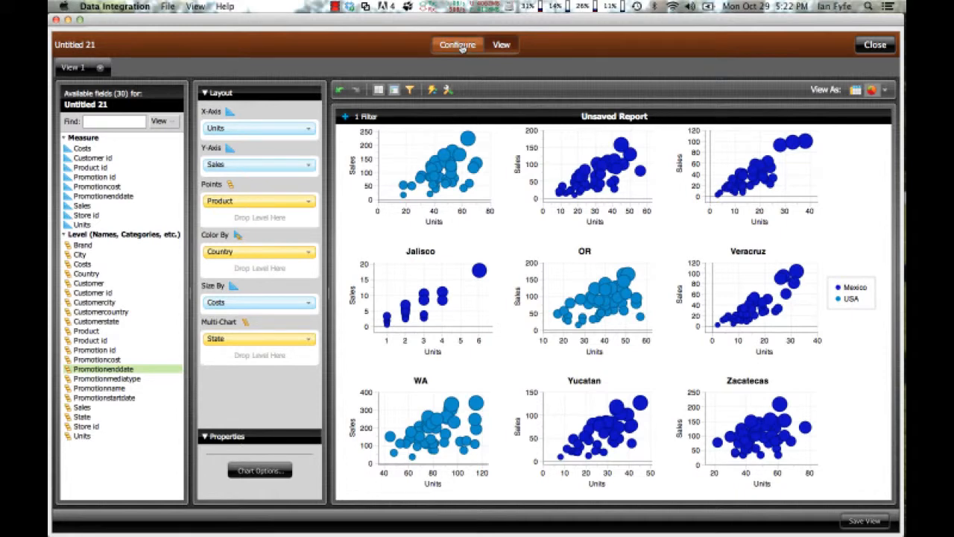
Return to the Configure overview to edit the Data Integration transformation.
click(457, 44)
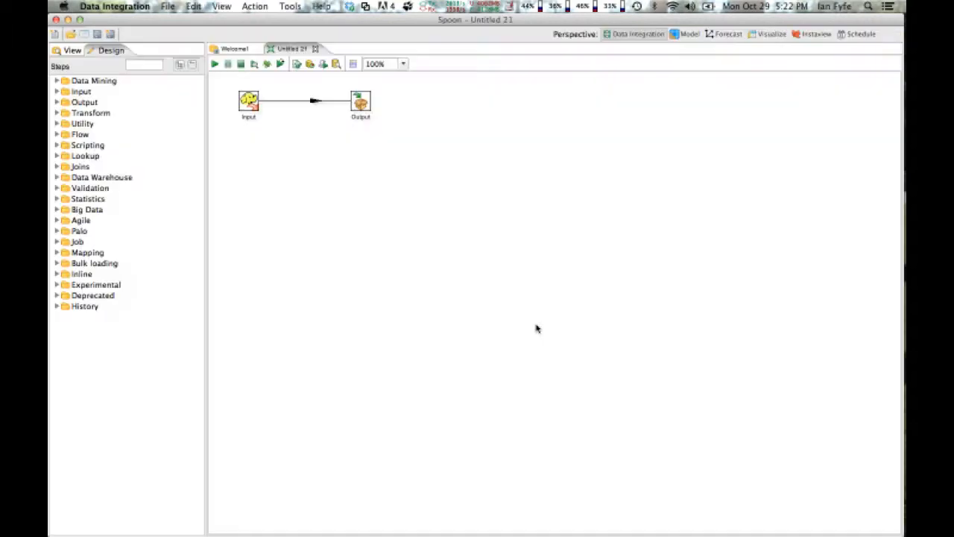
mouse_move(118, 238)
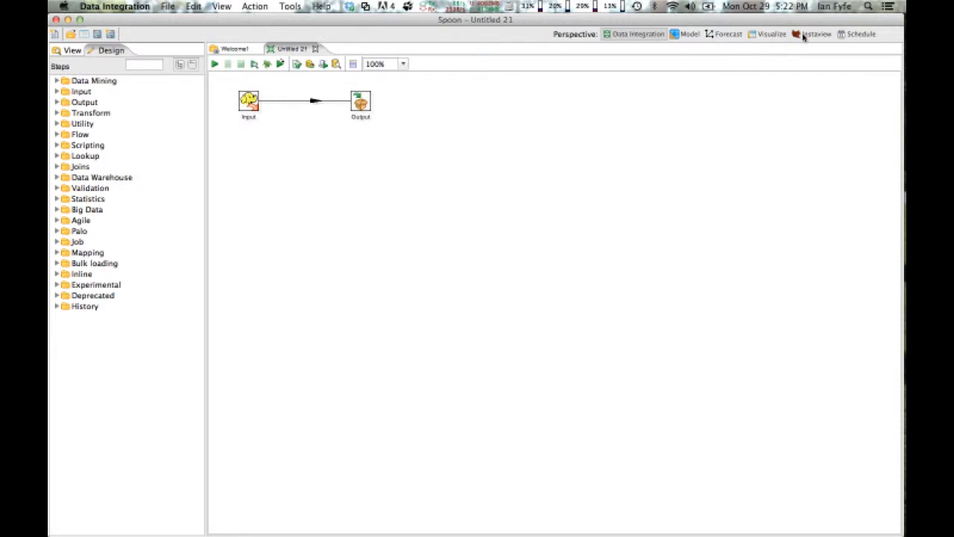
Accept the model-edit warning, expand Measures and Geography, and select the City level.
click(812, 33)
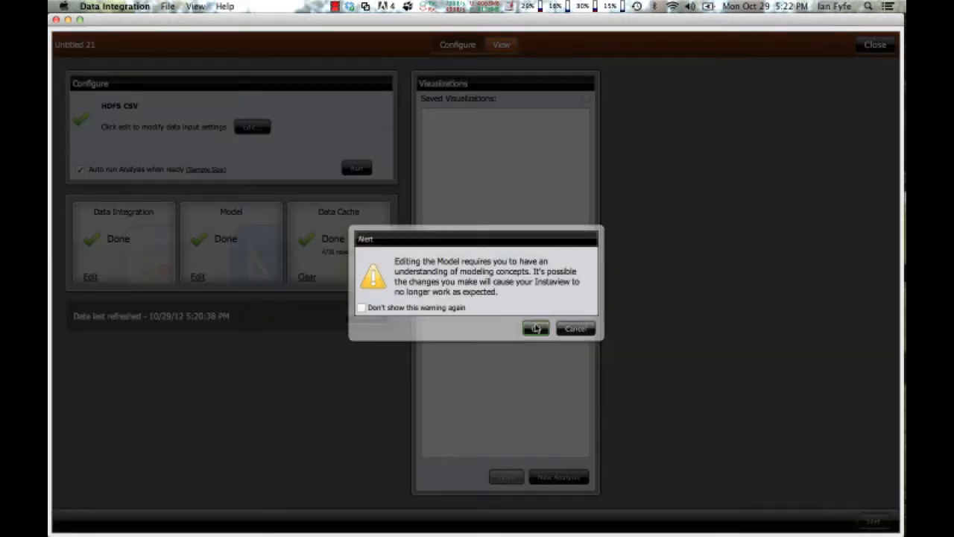
click(535, 329)
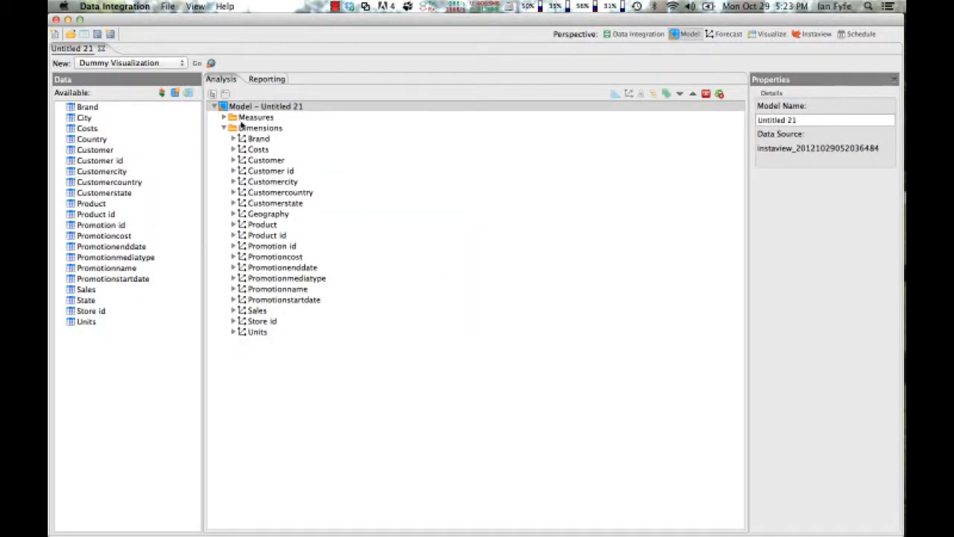
click(223, 117)
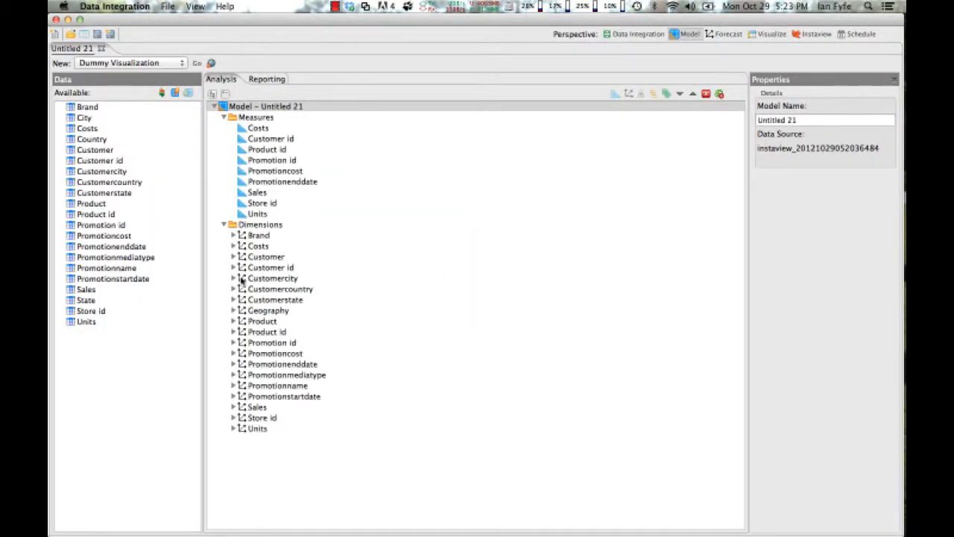
click(234, 310)
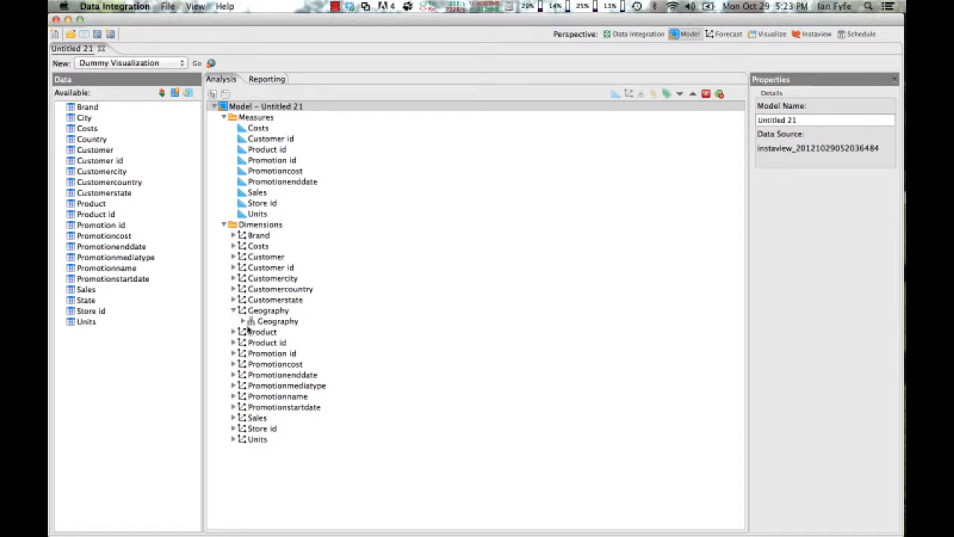
click(242, 321)
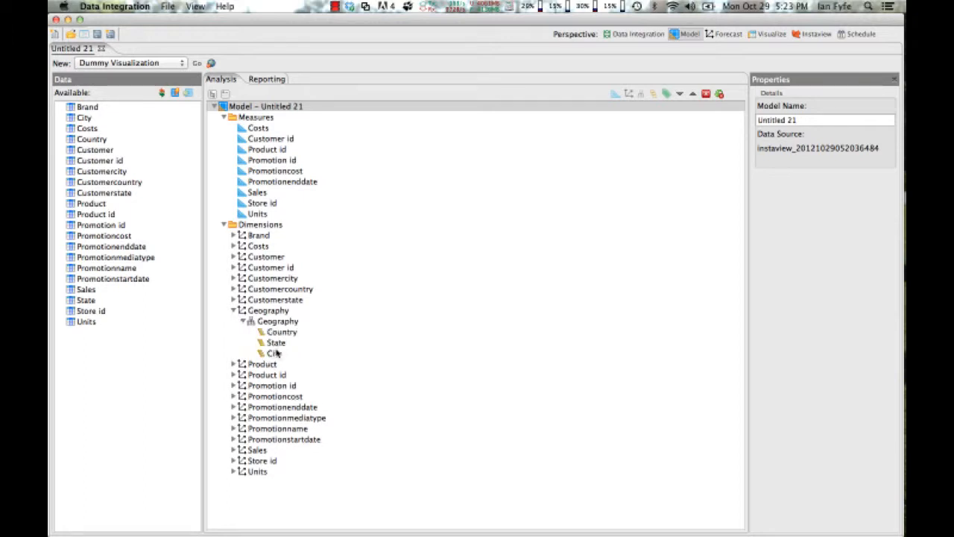
click(275, 353)
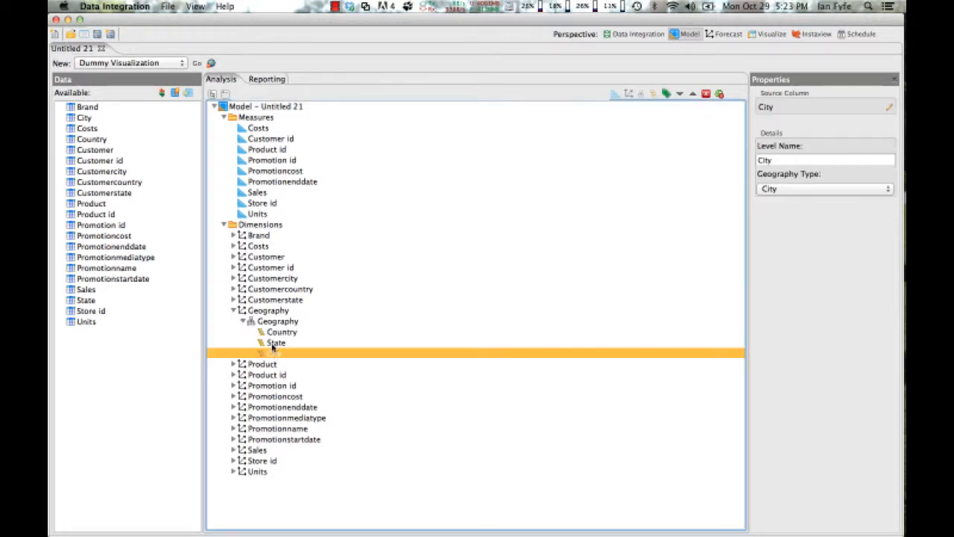